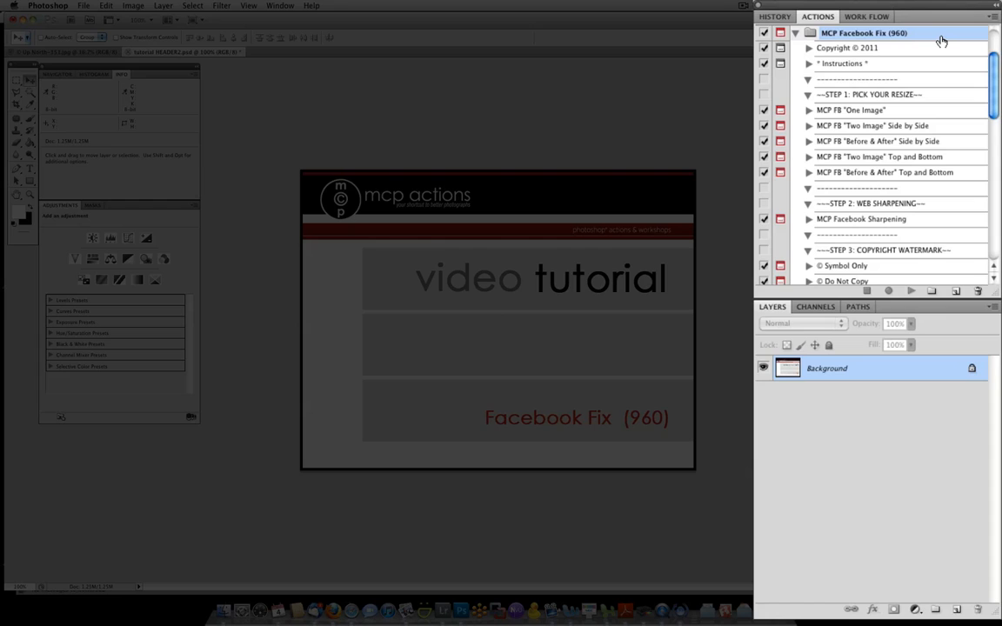
pyautogui.moveTo(856, 63)
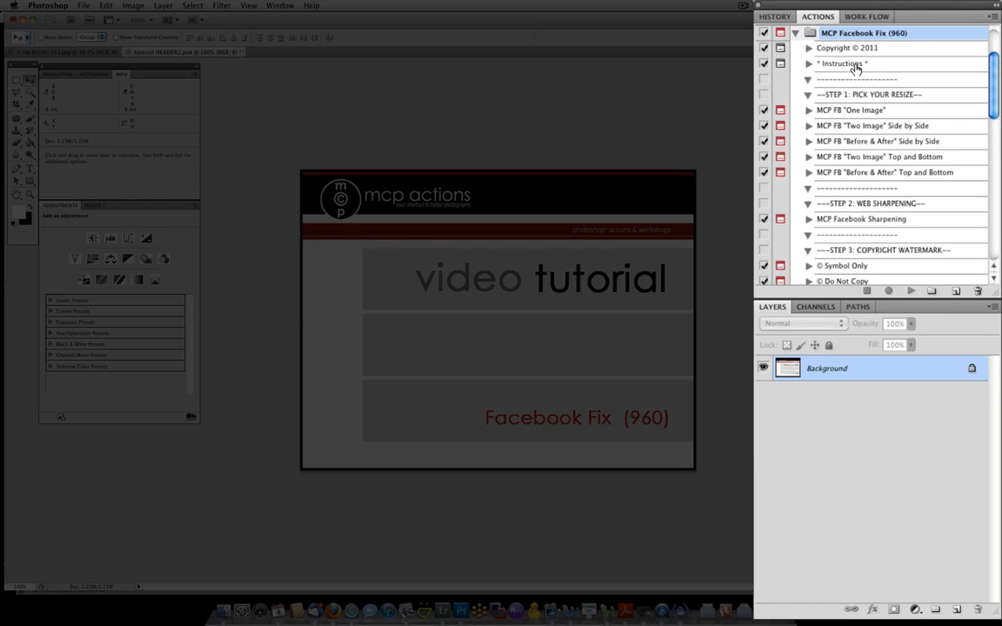
# Run the MCP FB "One Image" resize action on the beach photo and stop at the logo prompt.
pyautogui.click(842, 63)
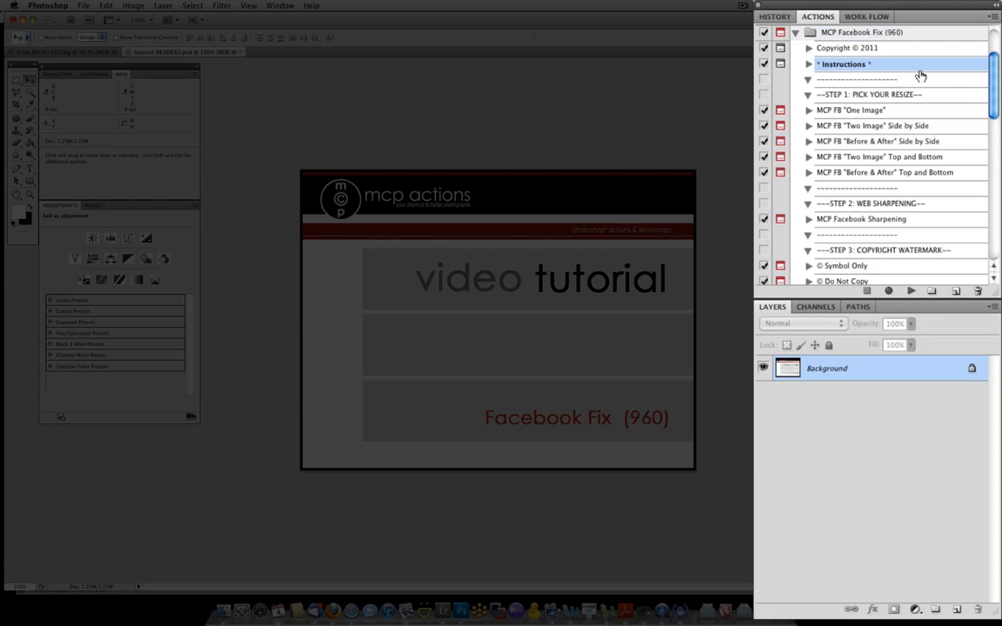
pyautogui.moveTo(907, 292)
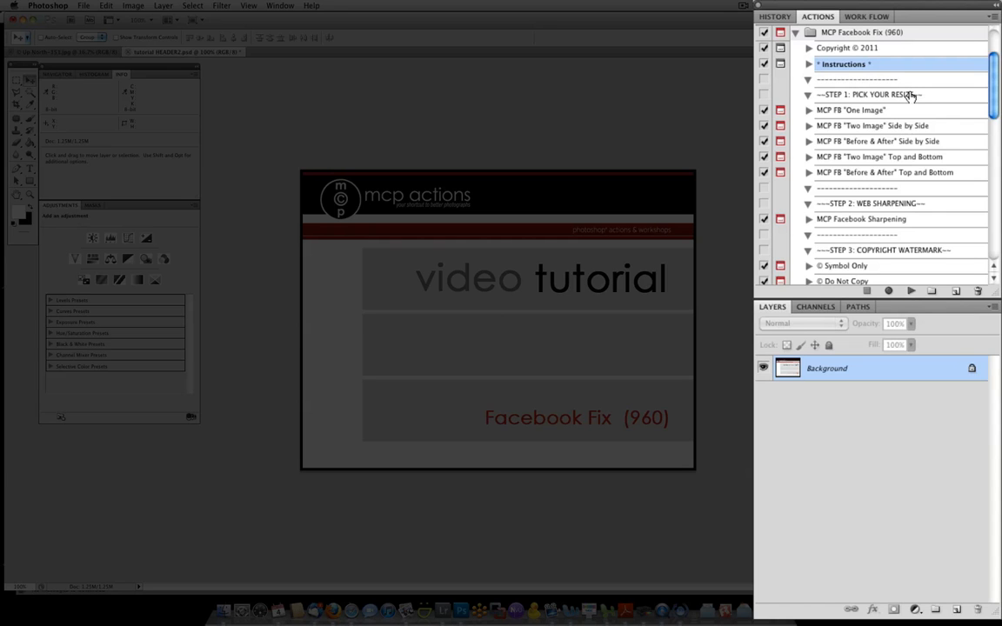
pyautogui.click(869, 95)
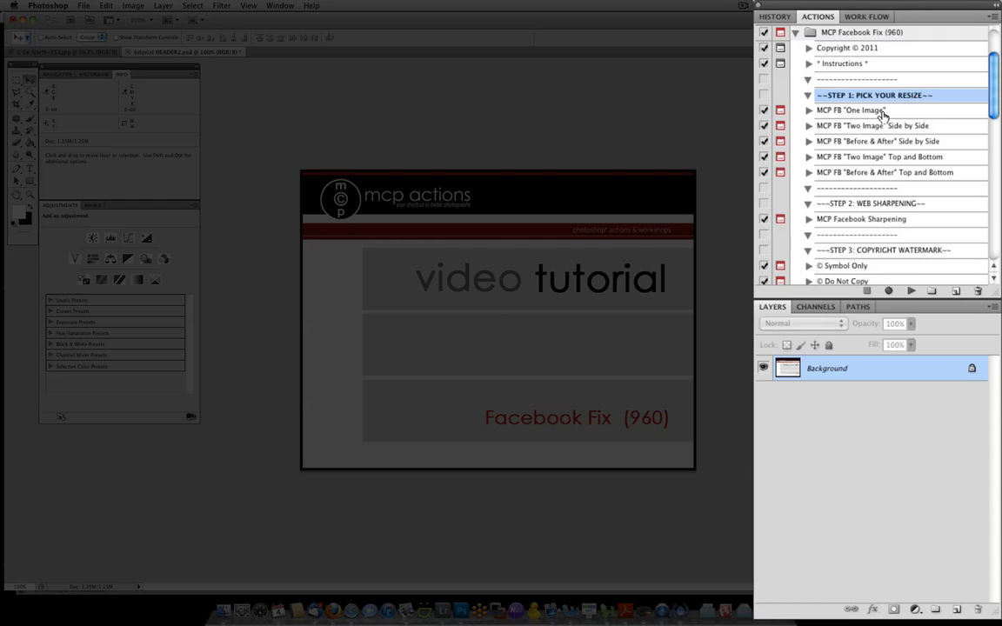
pyautogui.click(853, 110)
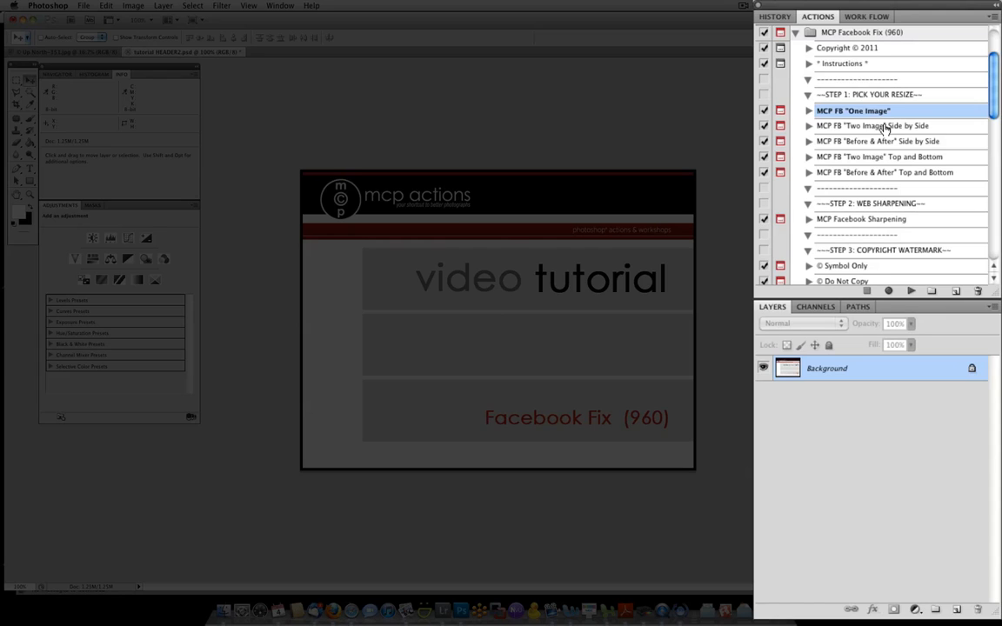
pyautogui.moveTo(881, 224)
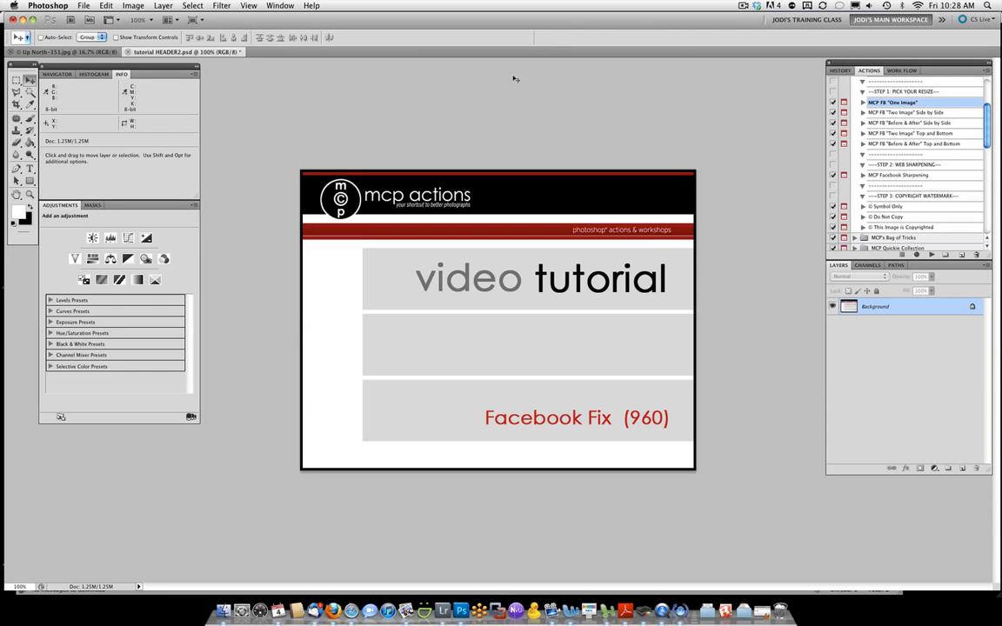
pyautogui.click(65, 52)
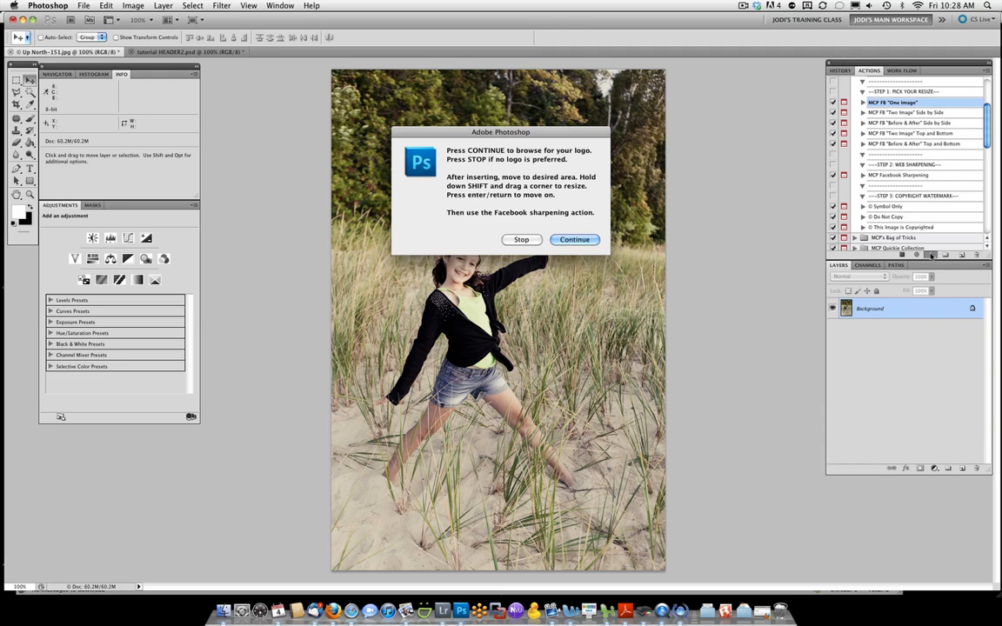
pyautogui.moveTo(448, 145)
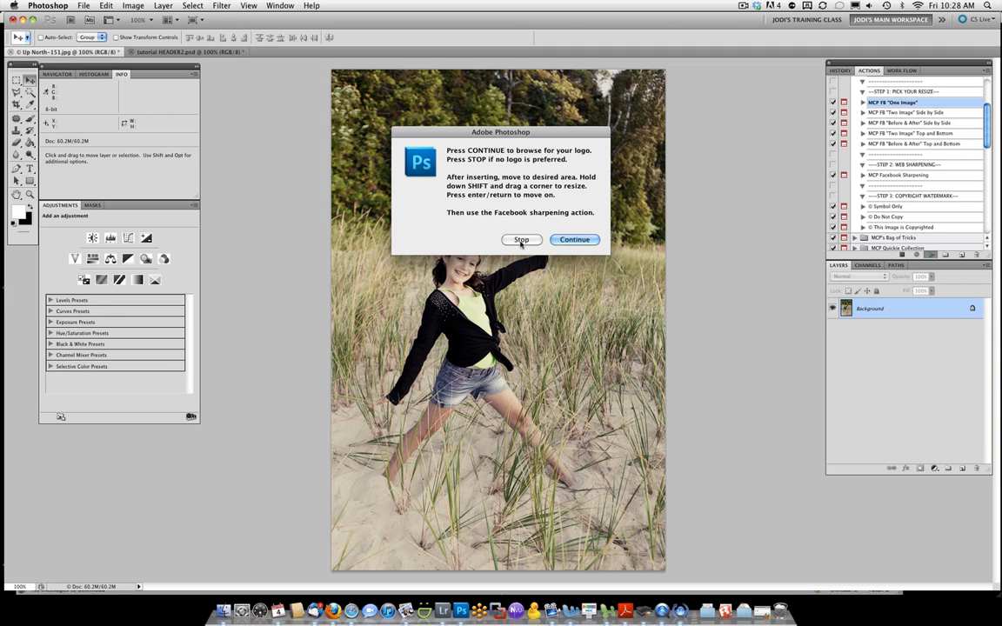
pyautogui.click(521, 239)
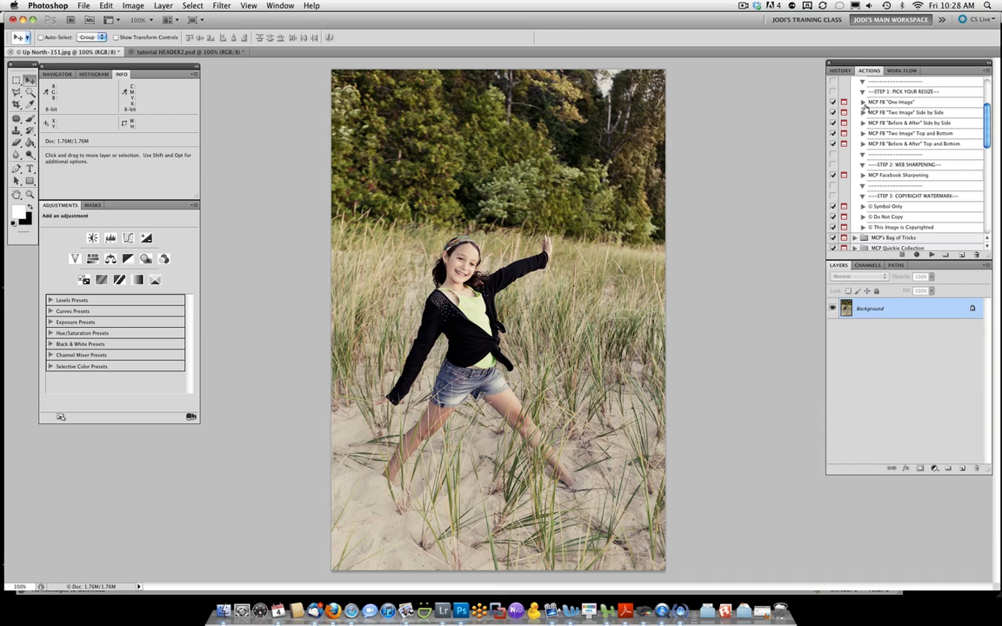
# Run MCP Facebook Sharpening, hide Standard and show only the Lite layer at 49% opacity.
pyautogui.click(899, 174)
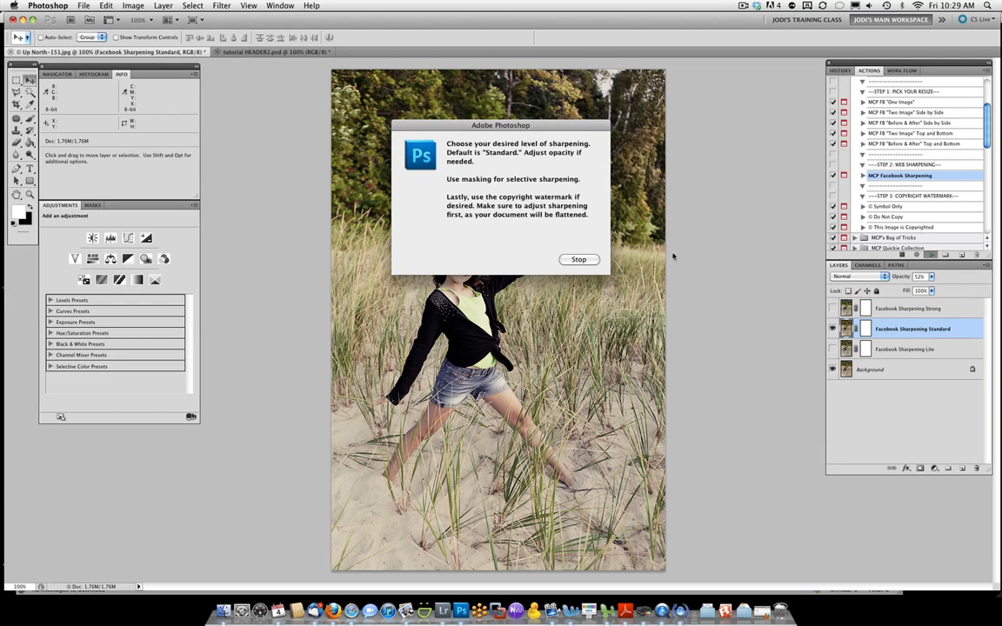
pyautogui.click(578, 259)
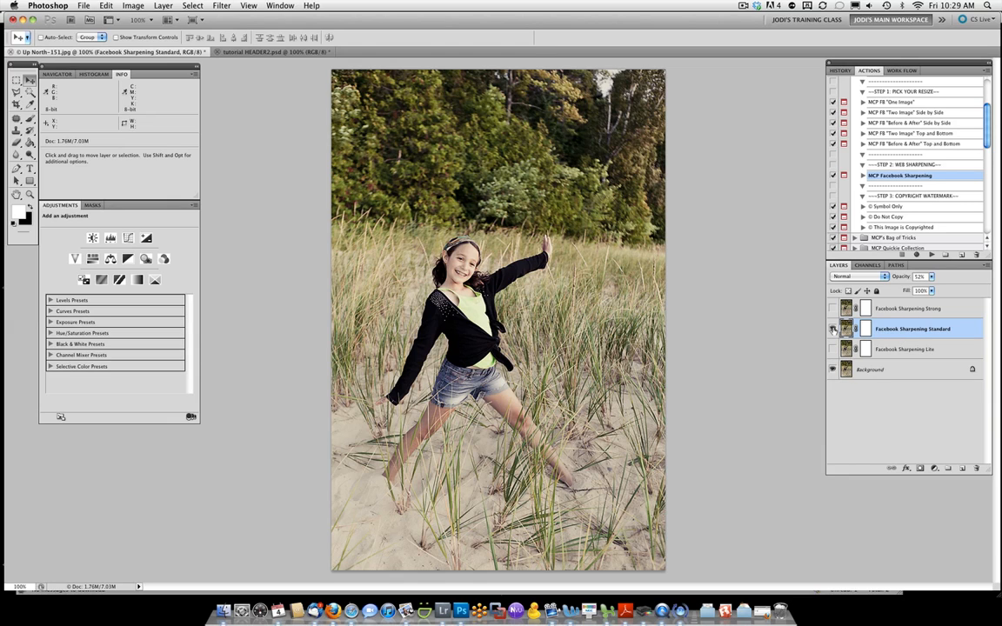
pyautogui.click(832, 329)
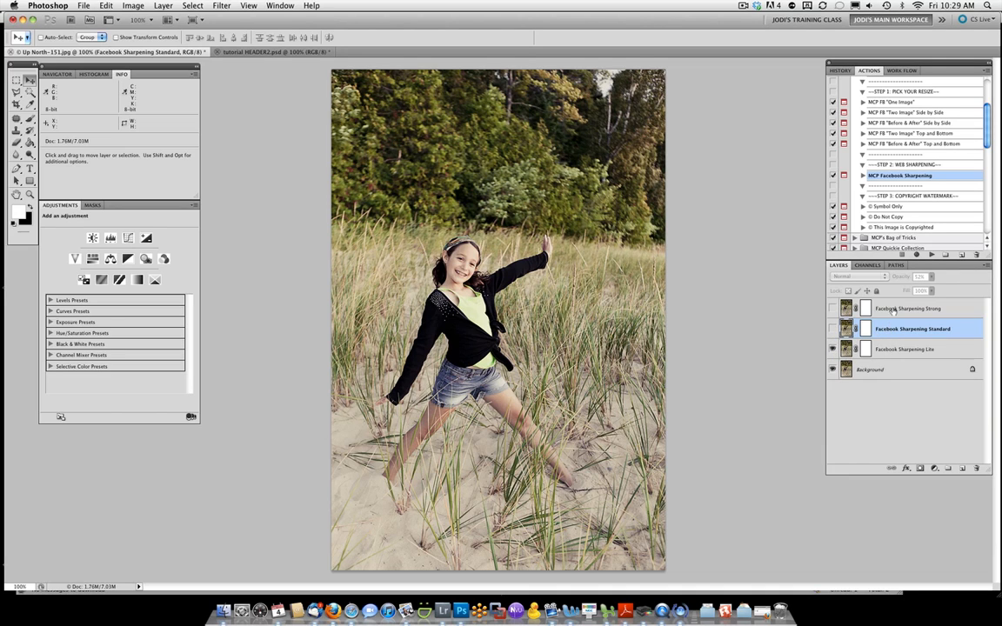
pyautogui.click(906, 349)
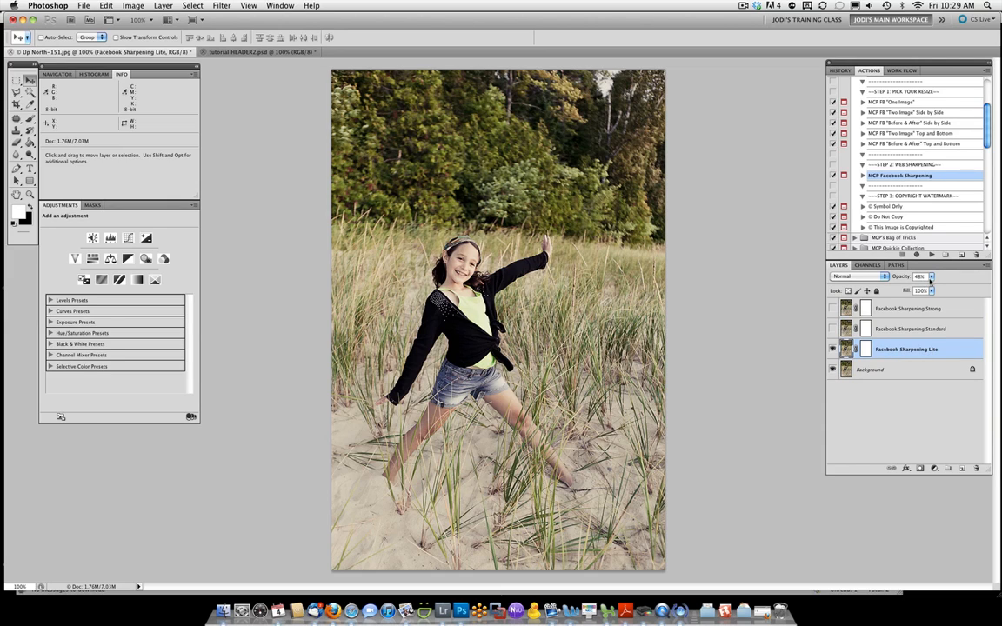
pyautogui.click(931, 290)
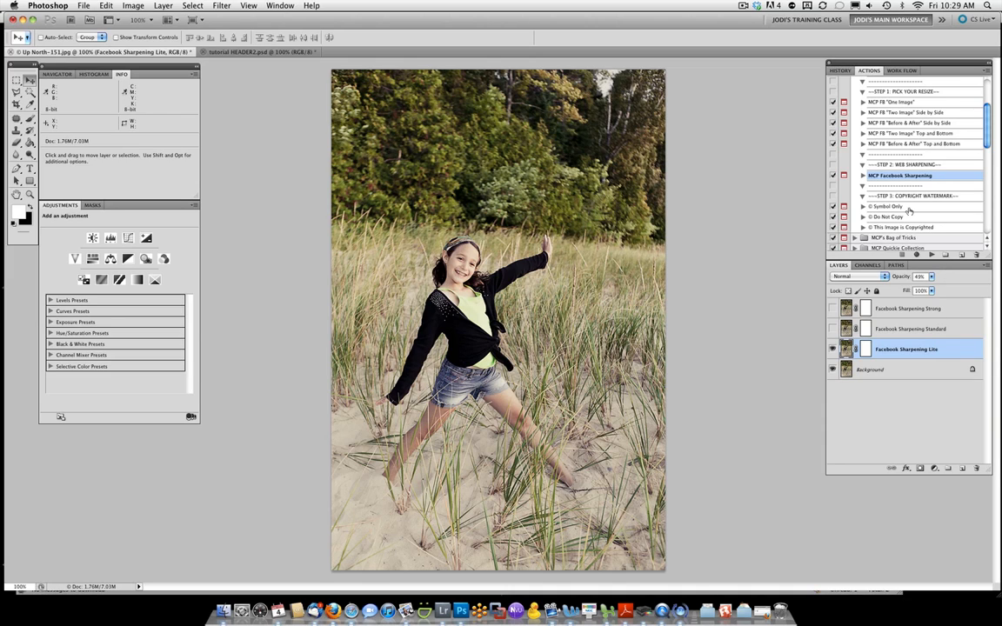
pyautogui.moveTo(908, 209)
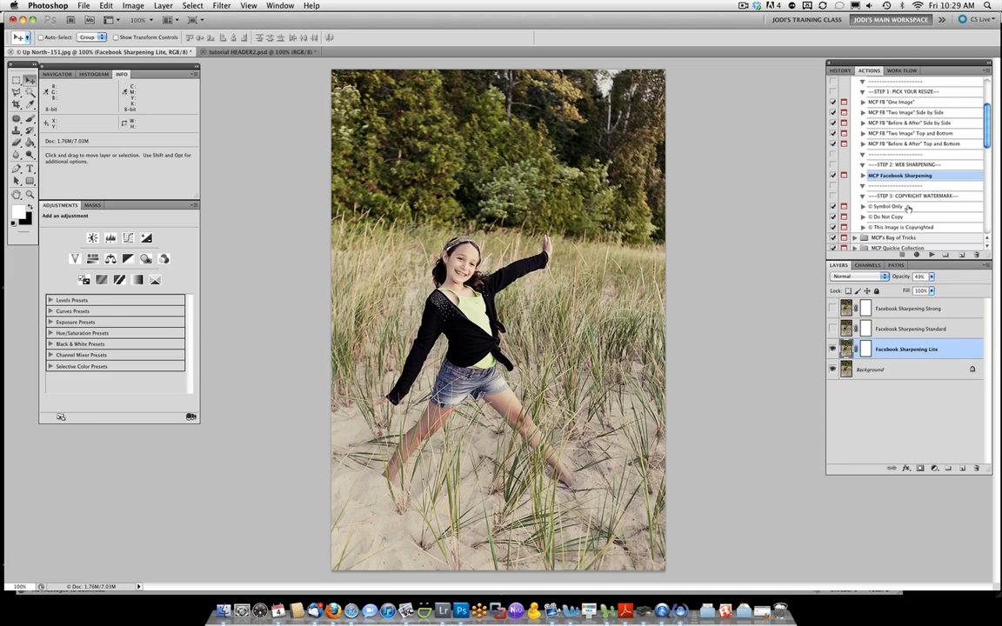
# Apply the © Do Not Copy watermark action and lower its text layer to about 56% opacity.
pyautogui.click(892, 206)
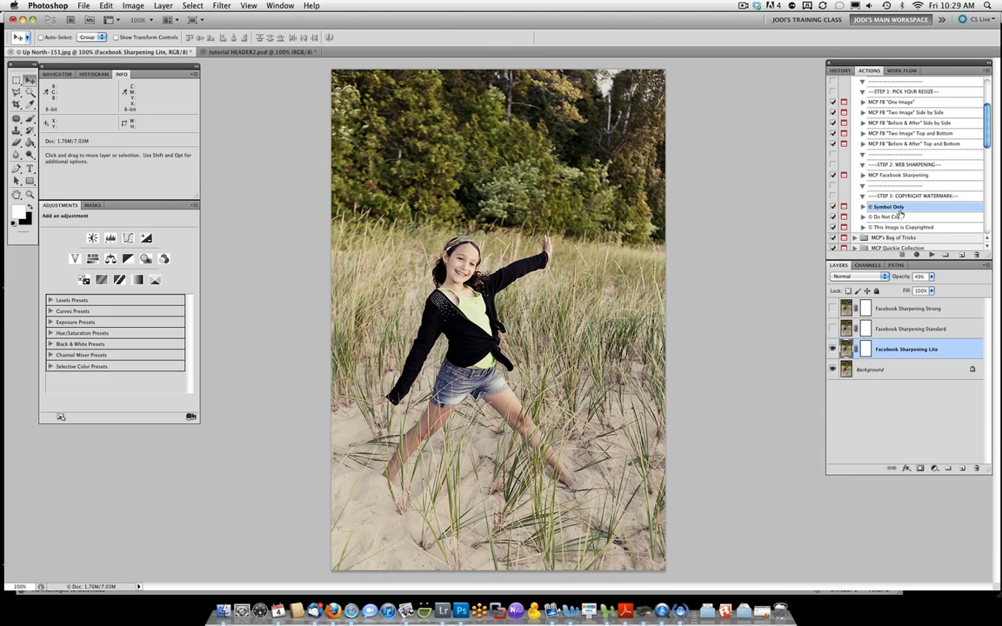
pyautogui.click(887, 216)
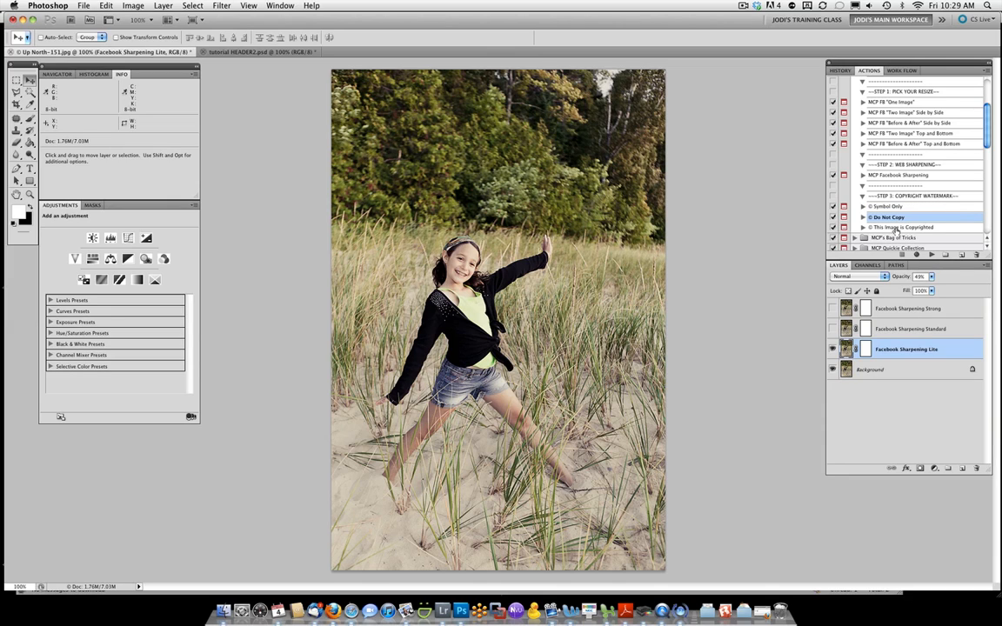
pyautogui.click(905, 227)
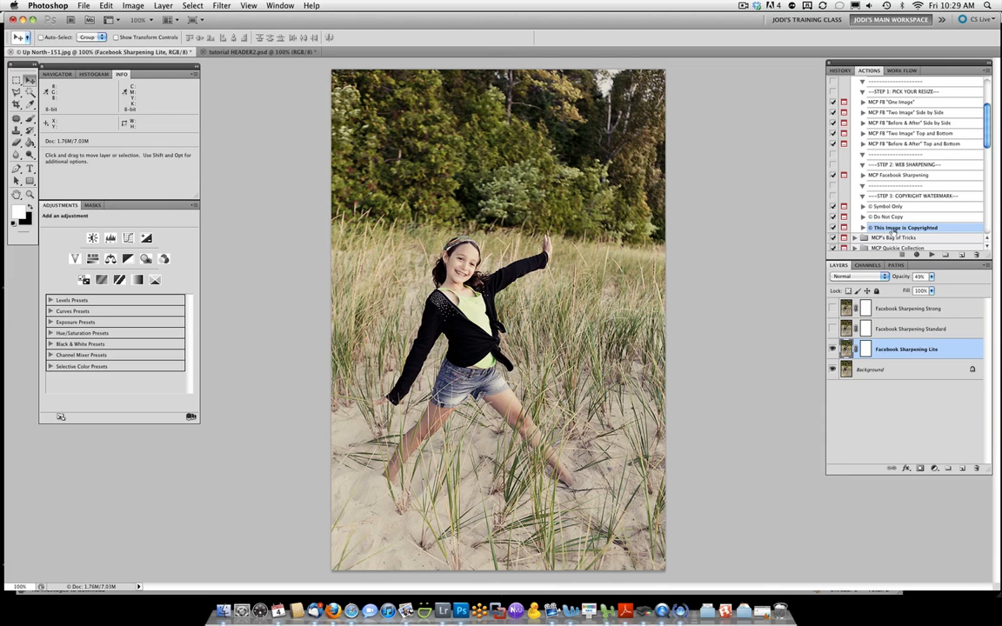
pyautogui.click(888, 216)
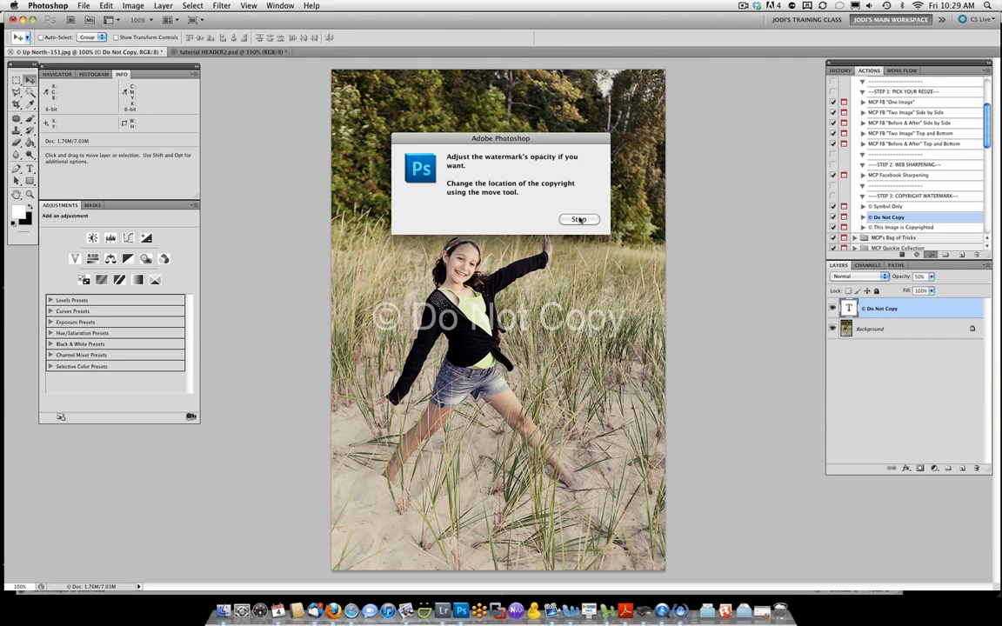
pyautogui.click(578, 219)
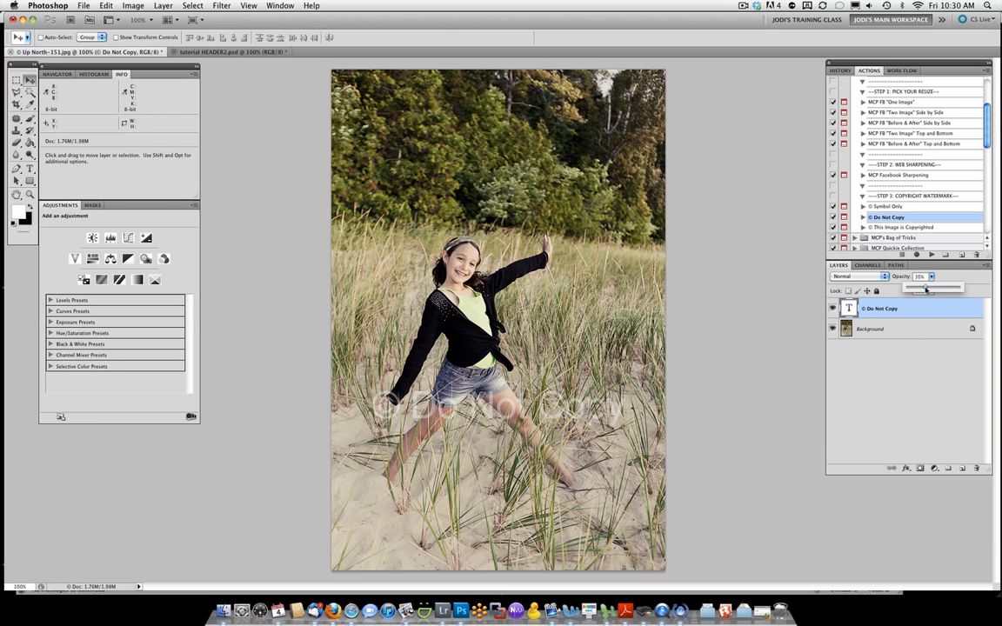
pyautogui.moveTo(921, 288); pyautogui.dragTo(934, 288)
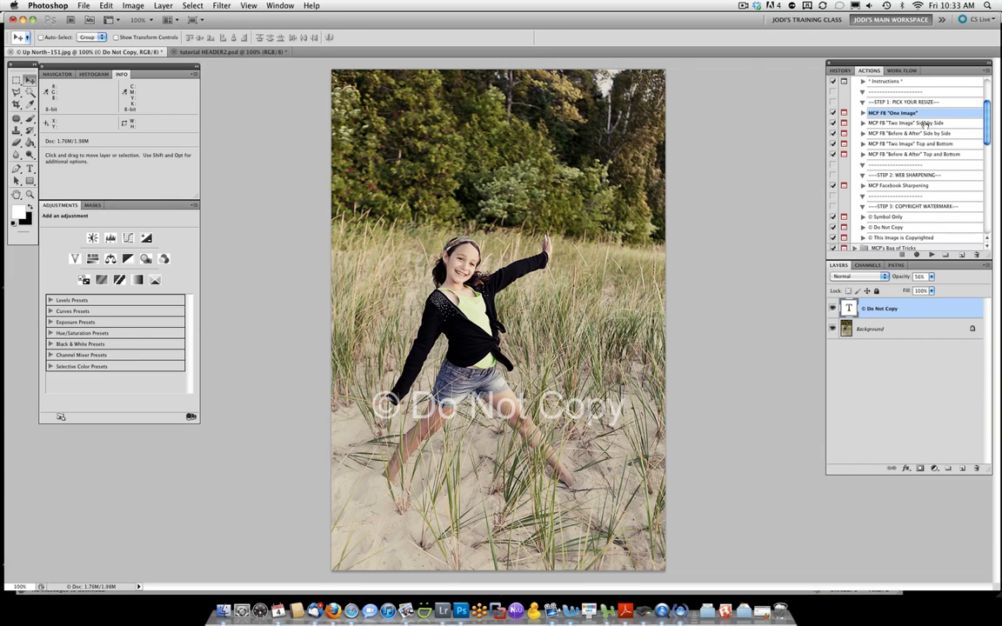
# Run the Before & After Side by Side action and place the crowned-girl photo in both openings.
pyautogui.click(913, 133)
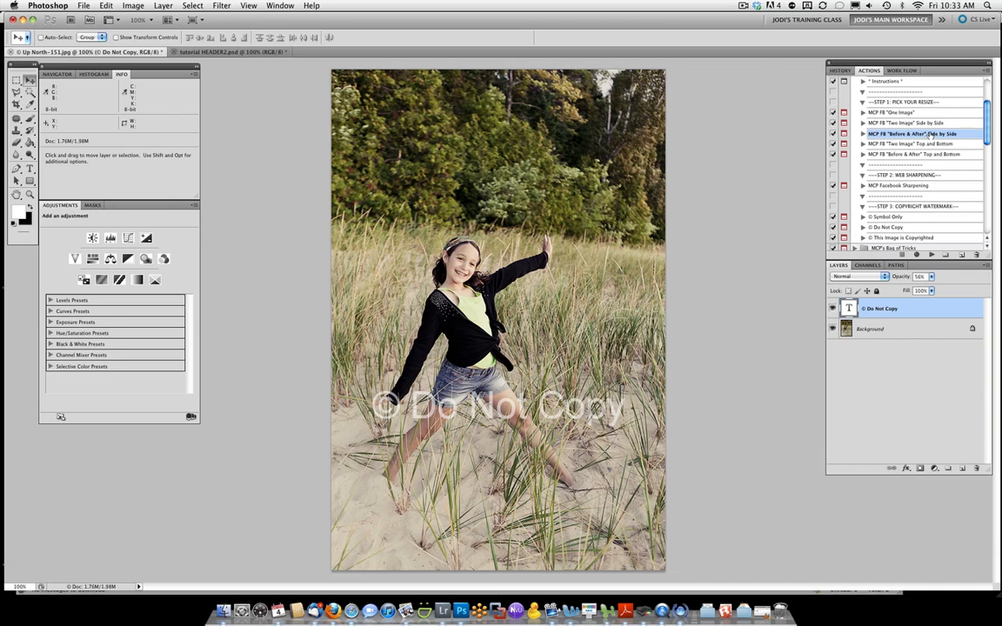
pyautogui.moveTo(937, 136)
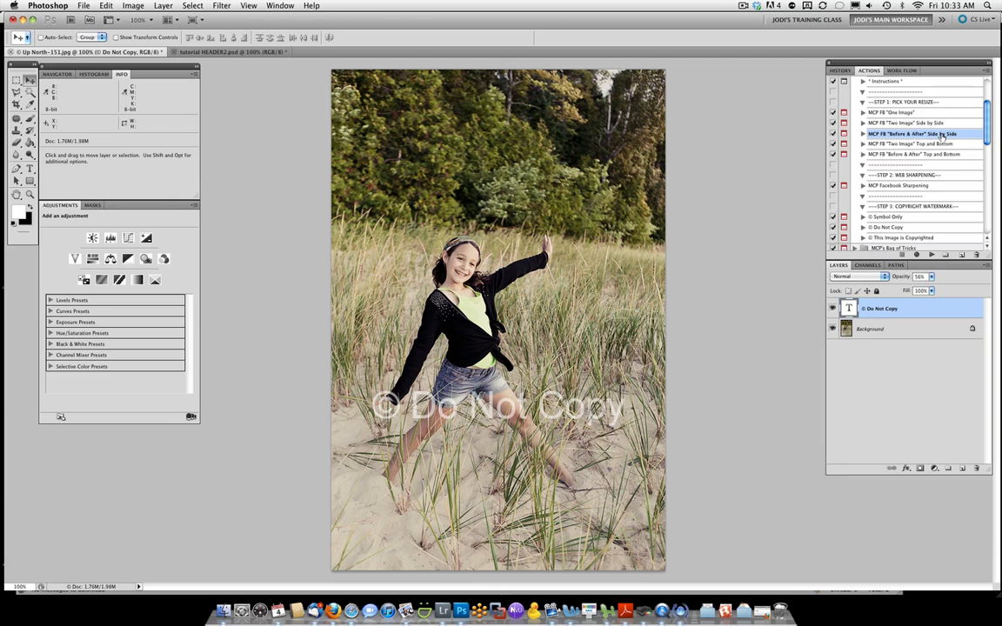
pyautogui.moveTo(939, 196)
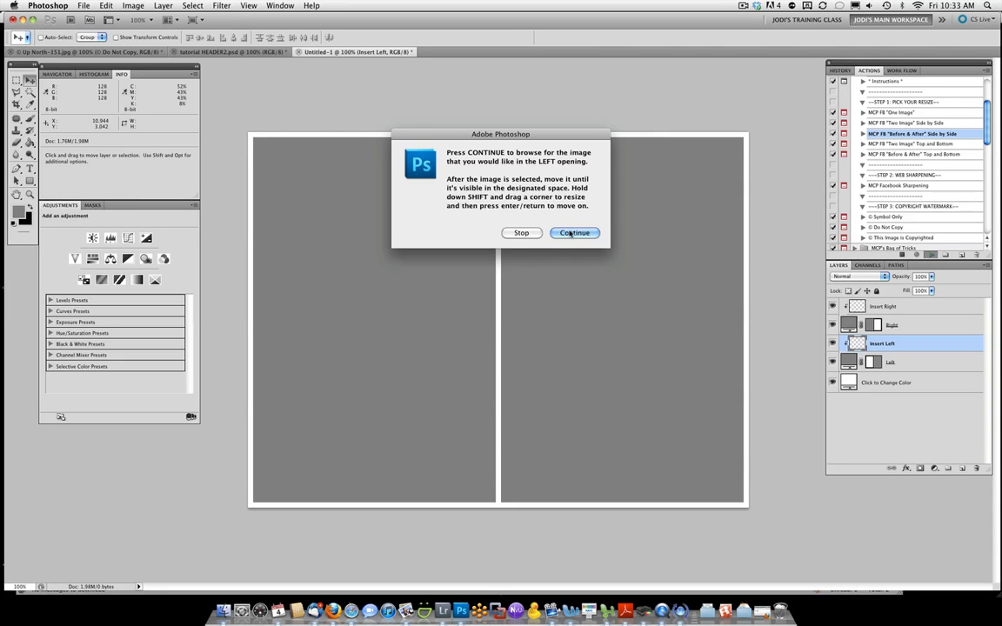
pyautogui.click(574, 232)
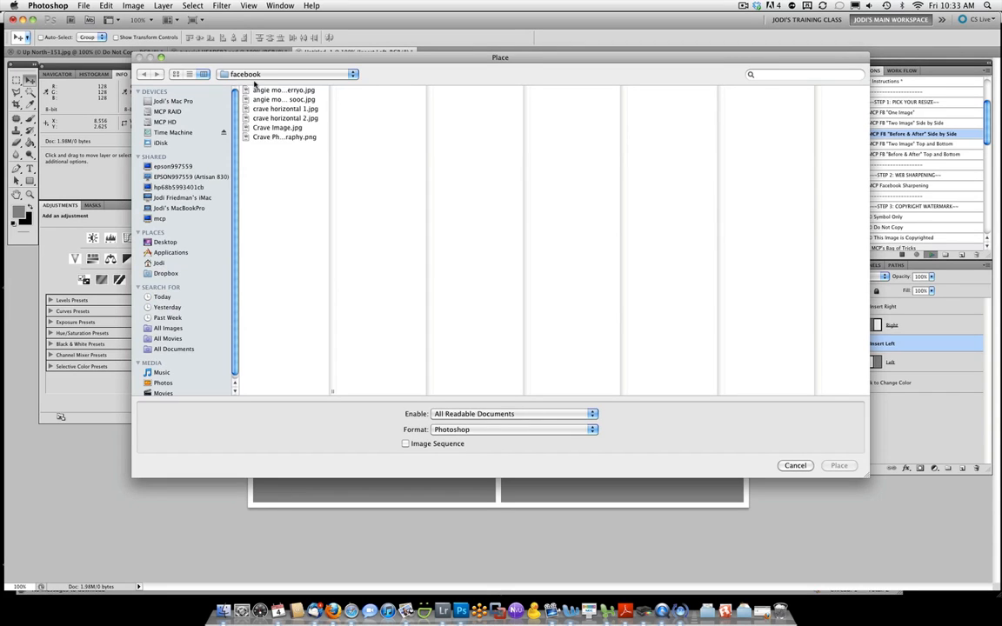
pyautogui.click(837, 466)
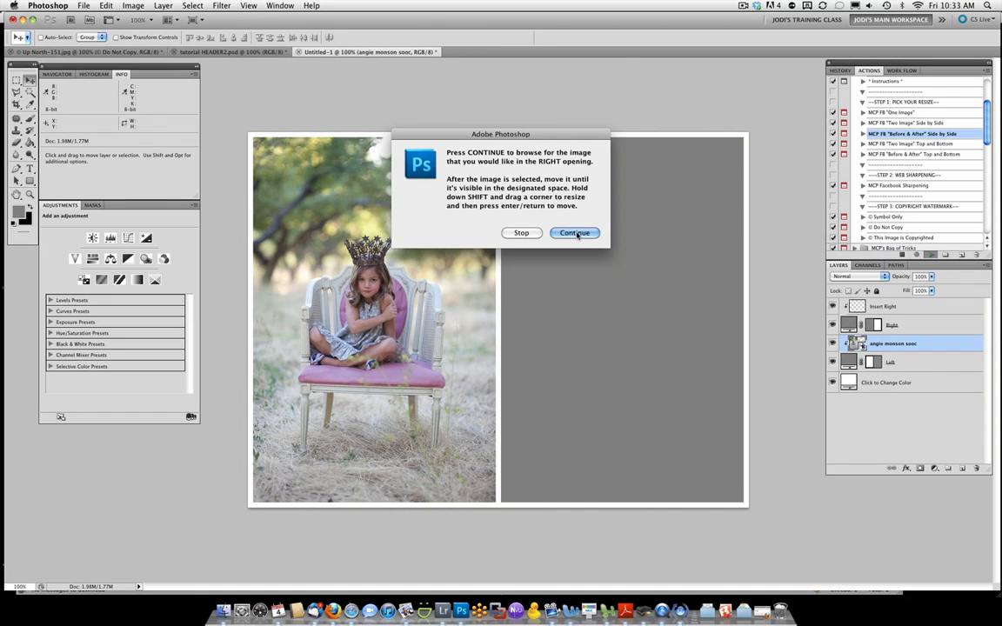
pyautogui.click(574, 232)
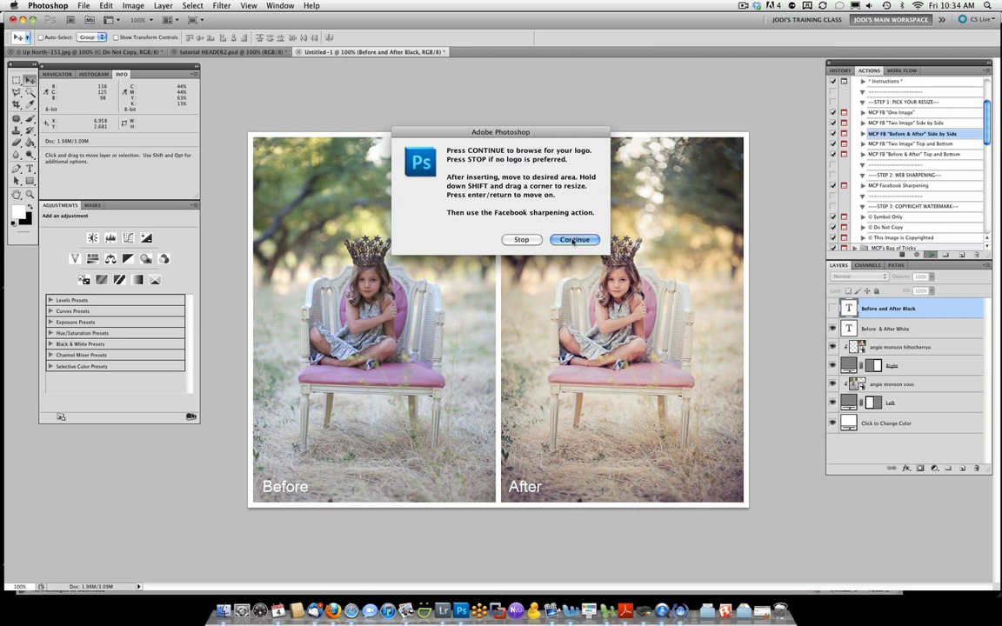
# Skip the logo, adjust the label text opacity and sharpen the layout with Standard at 52%.
pyautogui.click(574, 239)
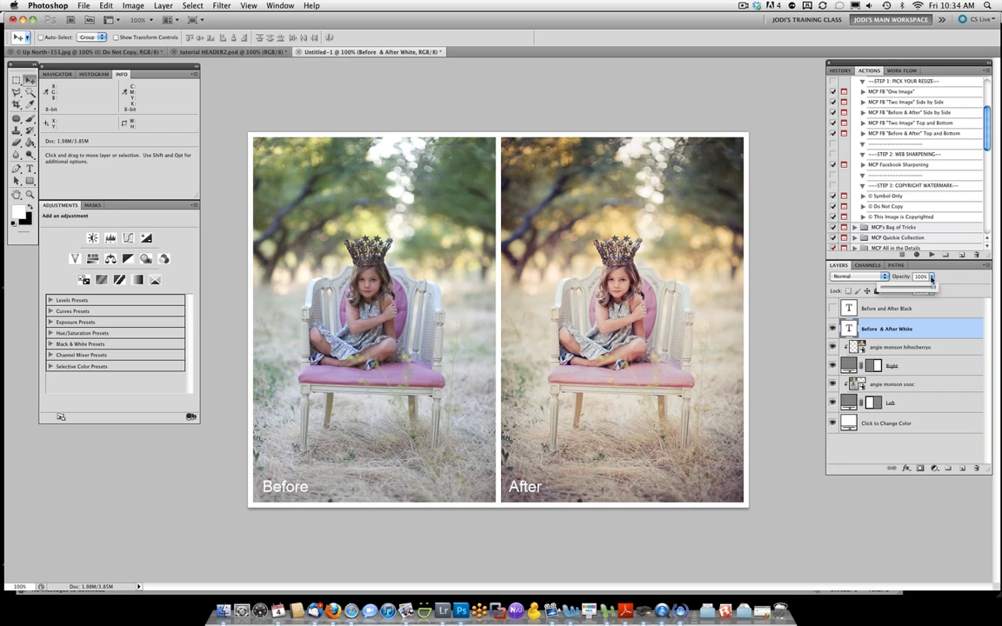
pyautogui.moveTo(926, 288); pyautogui.dragTo(913, 288)
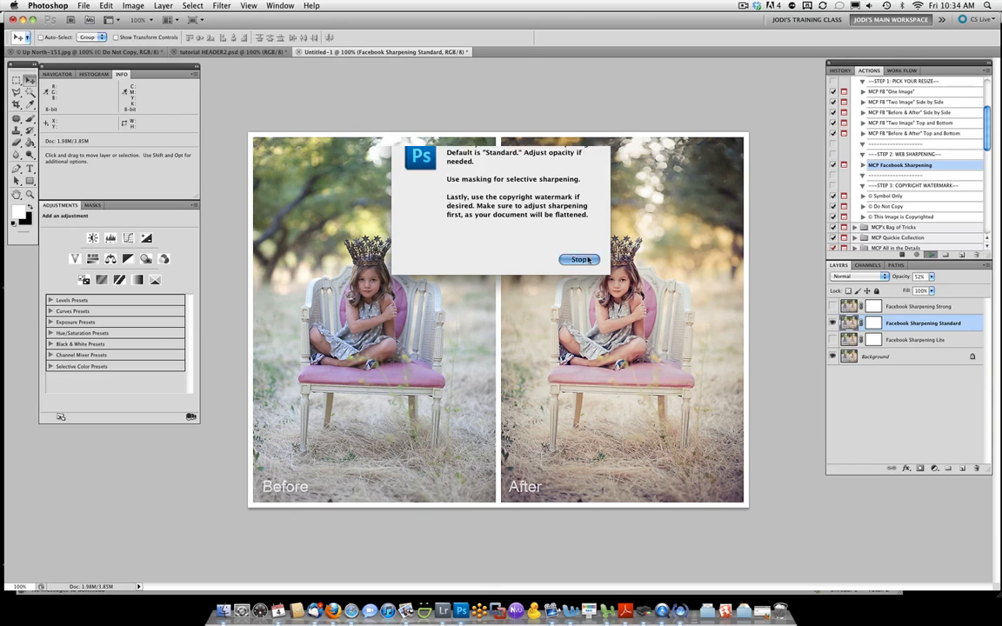
# Stamp the before/after image with the © Symbol Only watermark, then start the "Two Image" Top and Bottom layout.
pyautogui.click(579, 259)
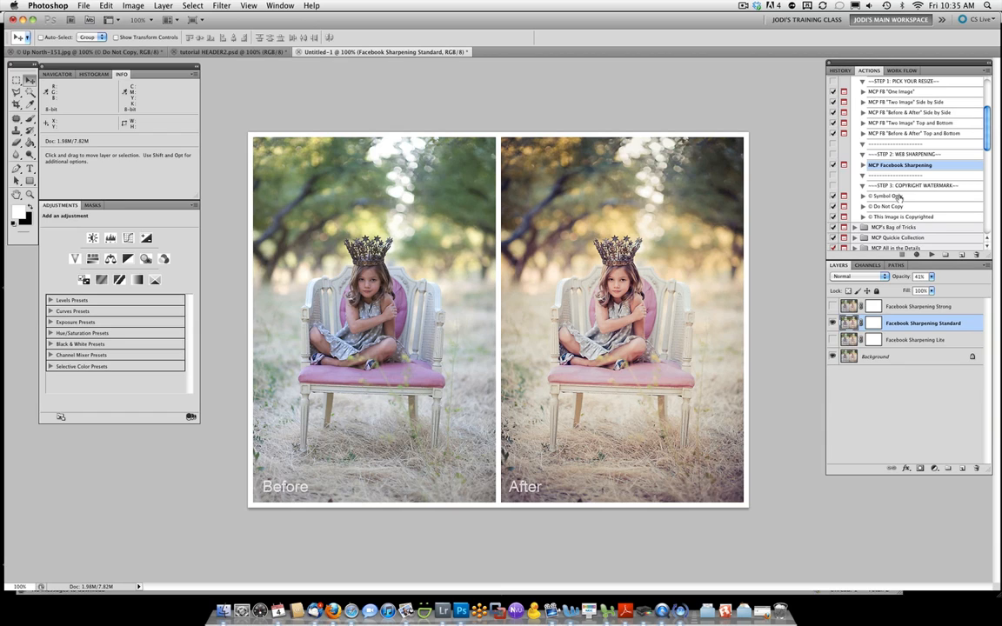
pyautogui.click(887, 195)
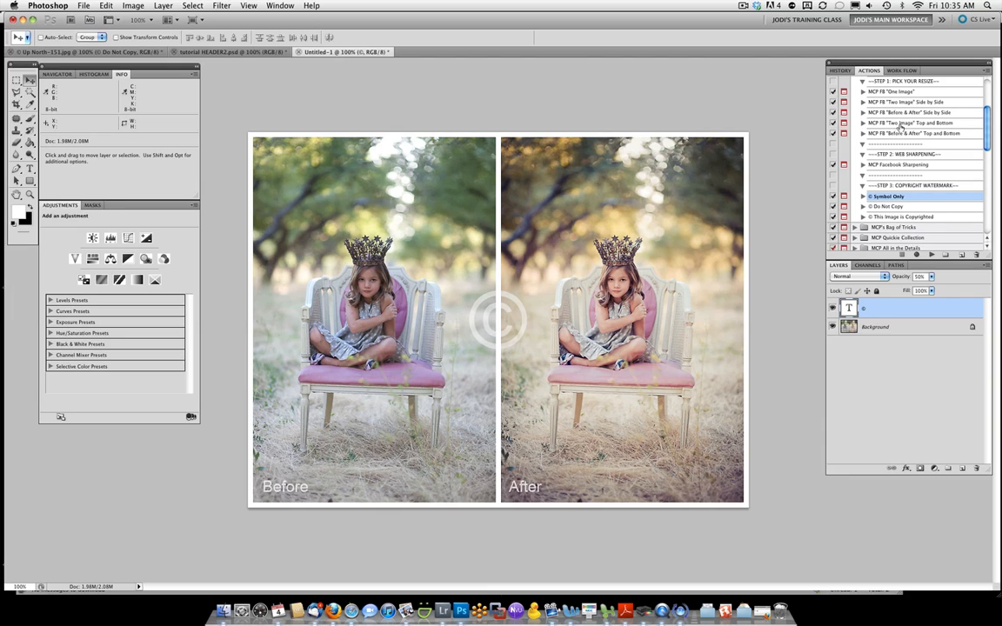
pyautogui.click(913, 122)
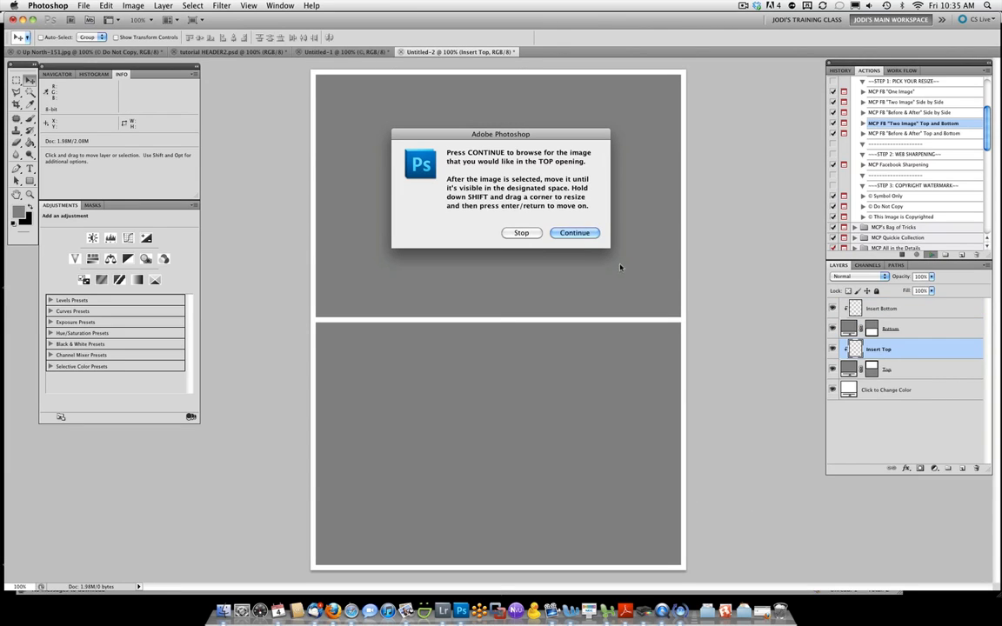
# Place crave horizontal 1 in the top opening and crave horizontal 2 in the bottom opening.
pyautogui.click(574, 232)
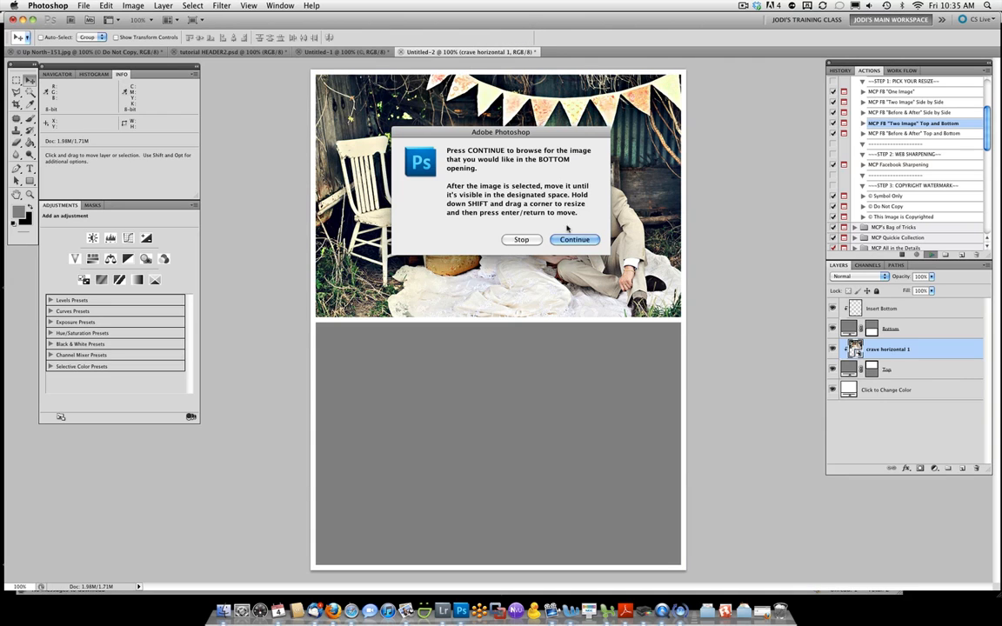
pyautogui.click(574, 240)
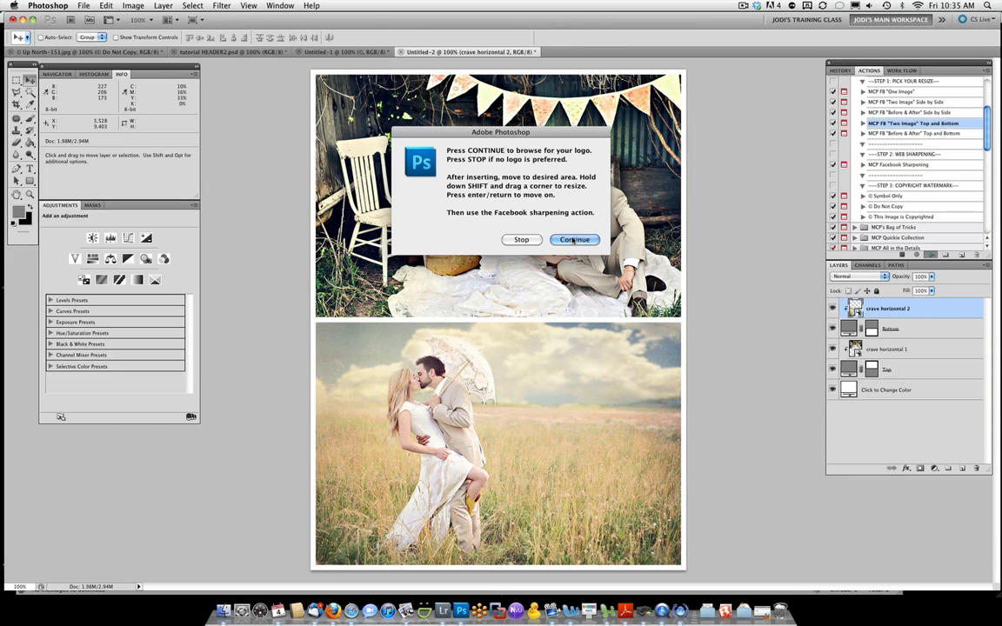
# Place Crave Photography.png as the logo, shrunk into the bottom photo's lower right corner.
pyautogui.click(574, 239)
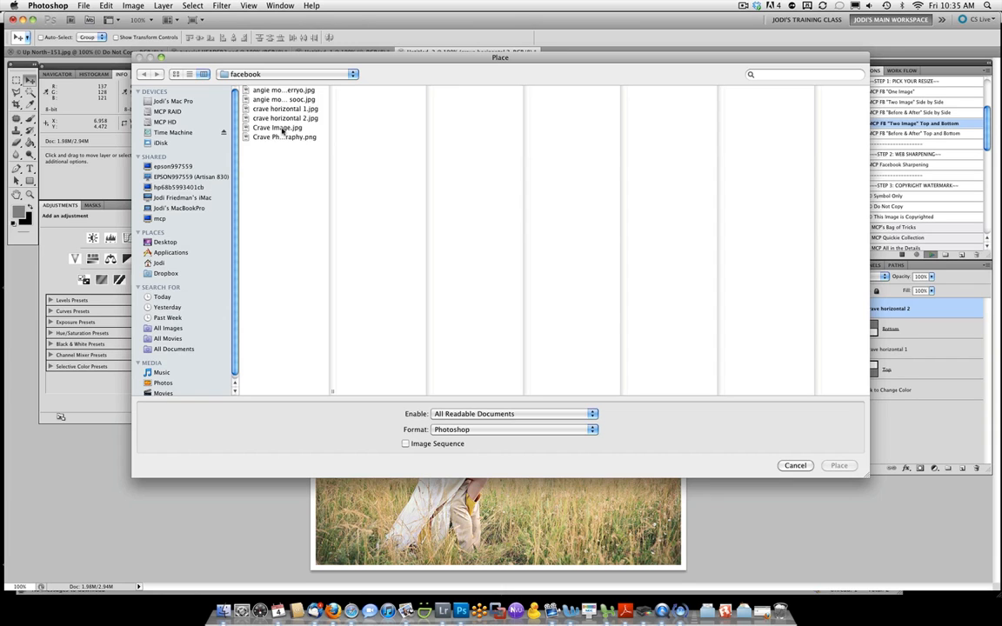
pyautogui.click(283, 137)
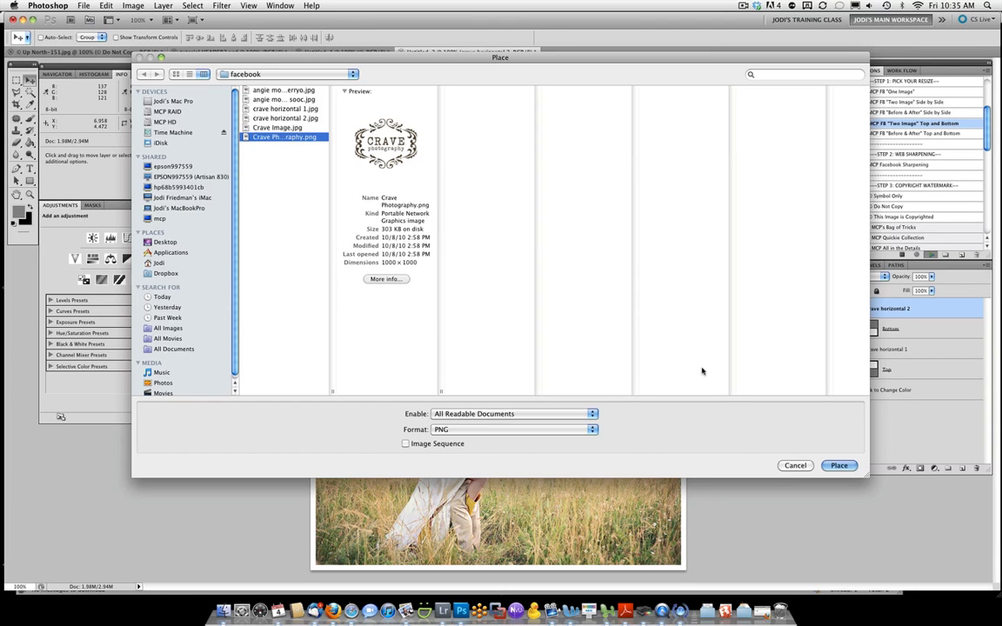
pyautogui.click(837, 465)
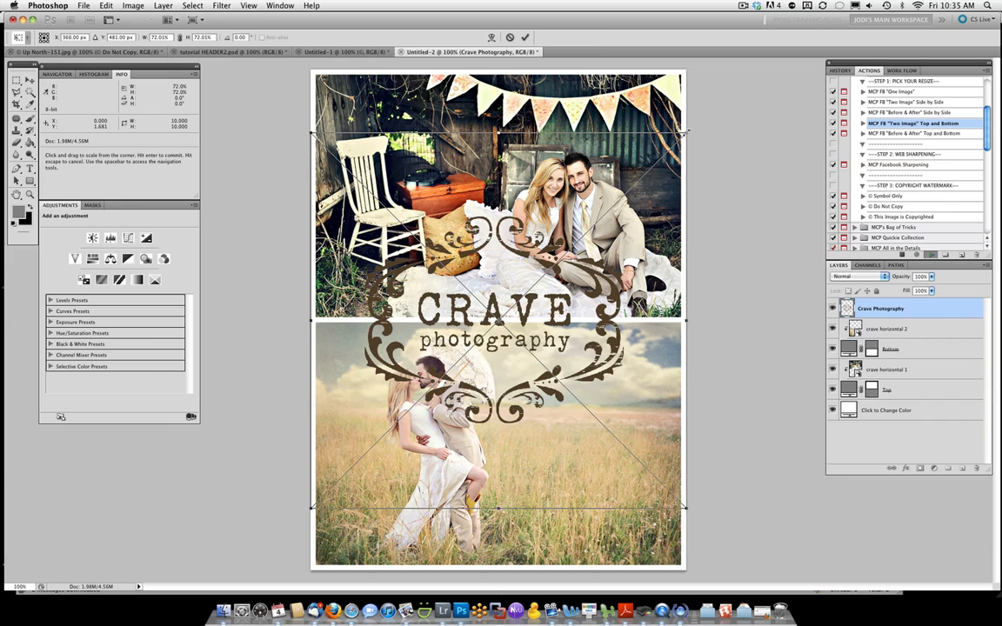
pyautogui.moveTo(311, 135); pyautogui.dragTo(311, 161)
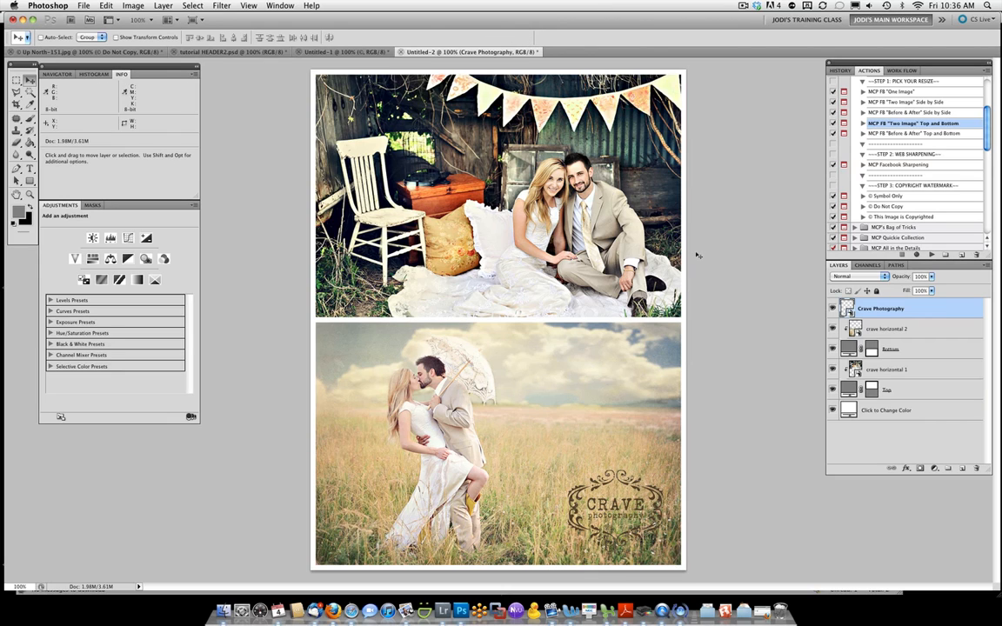
# Run MCP Facebook Sharpening on the two-photo layout with the Standard layer at 28% opacity.
pyautogui.click(898, 165)
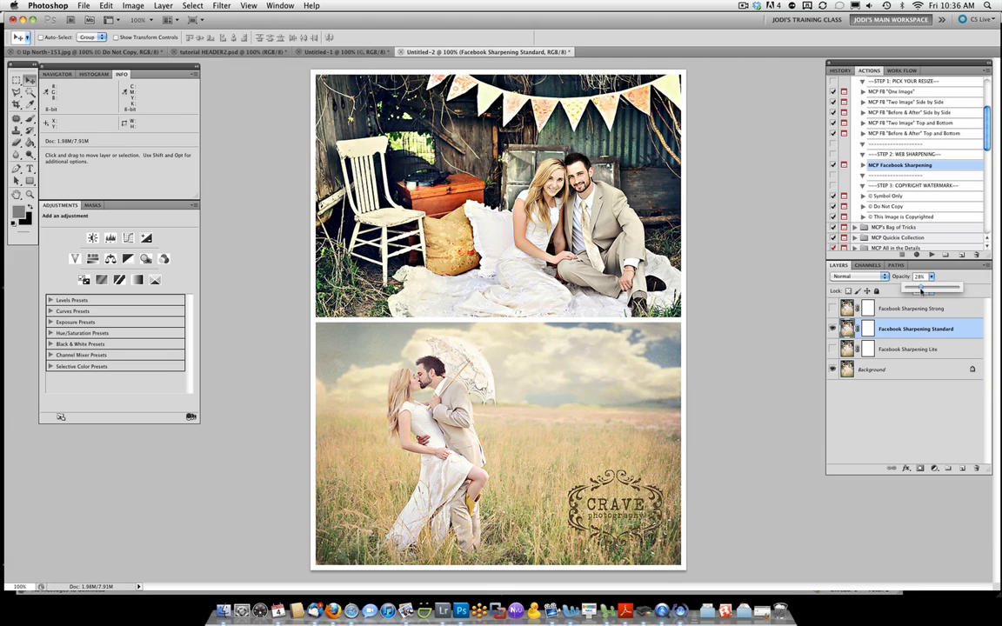
pyautogui.click(887, 196)
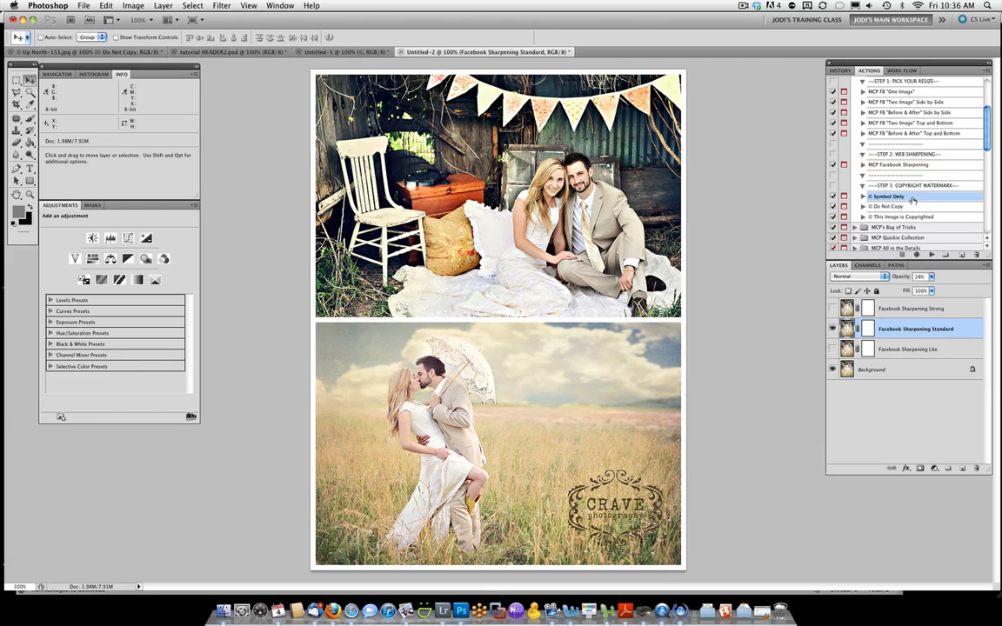